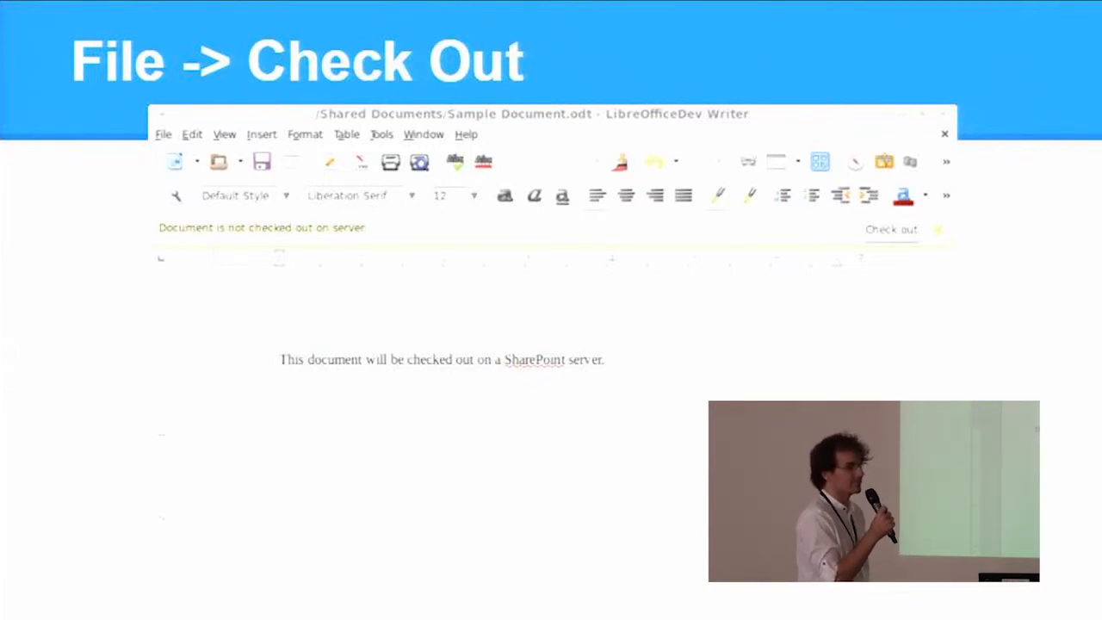
Step: Check the SharePoint document out and back in via the File menu, entering a version comment about fixing some text
left_click(162, 134)
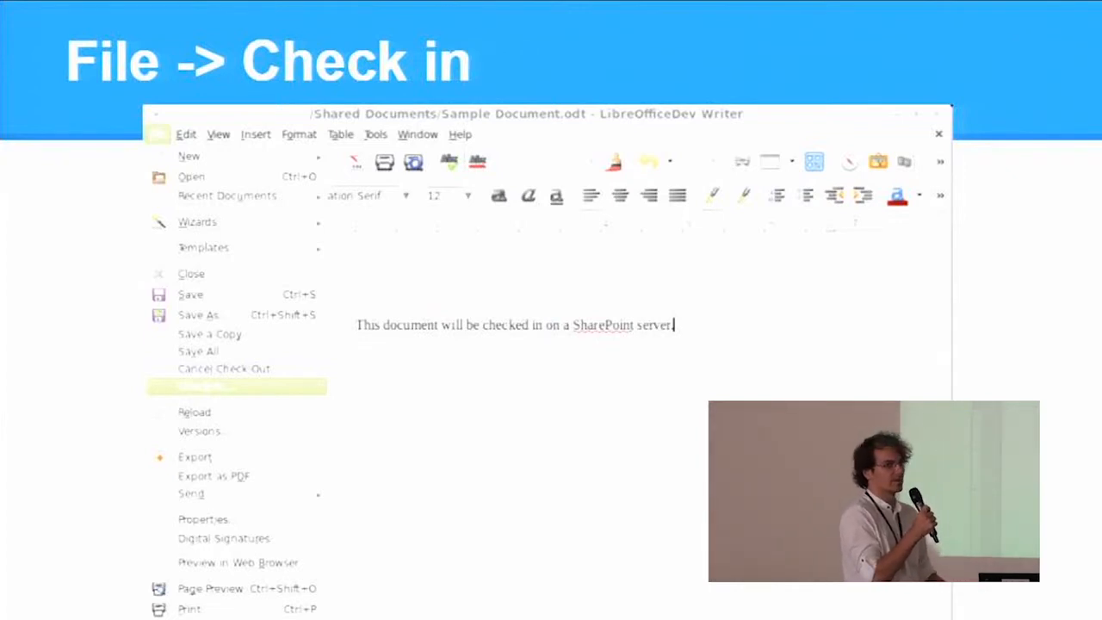
left_click(238, 386)
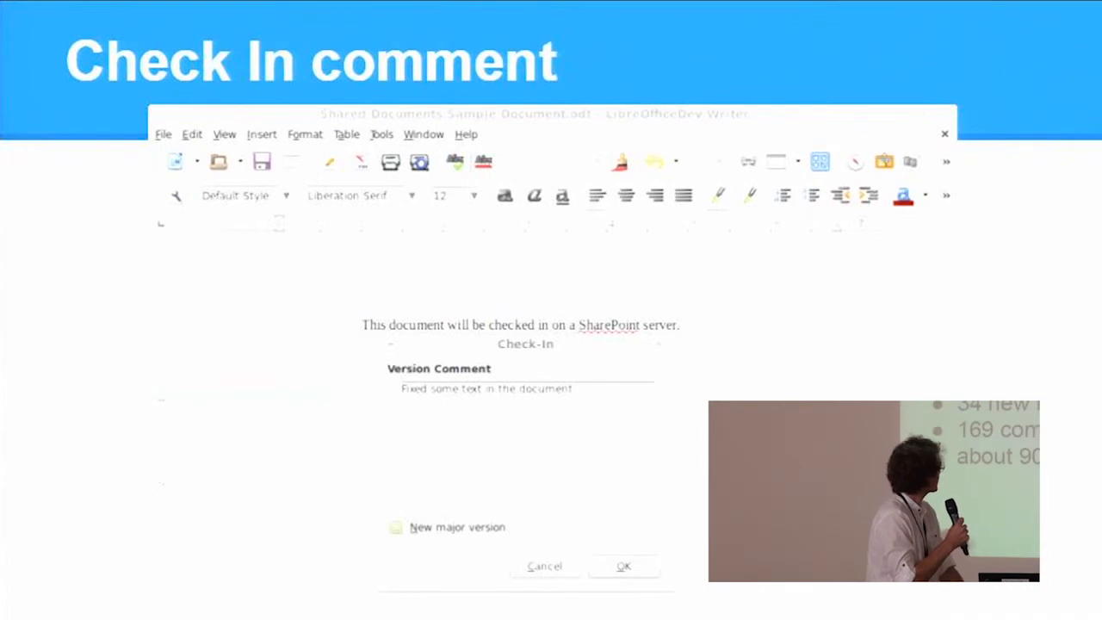